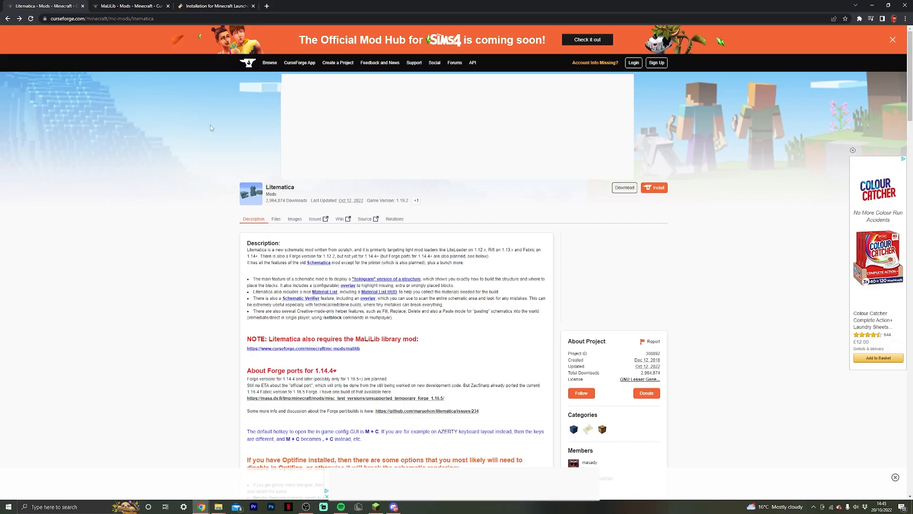
- Download the Windows Fabric installer from fabricmc.net and run the .exe
click(303, 348)
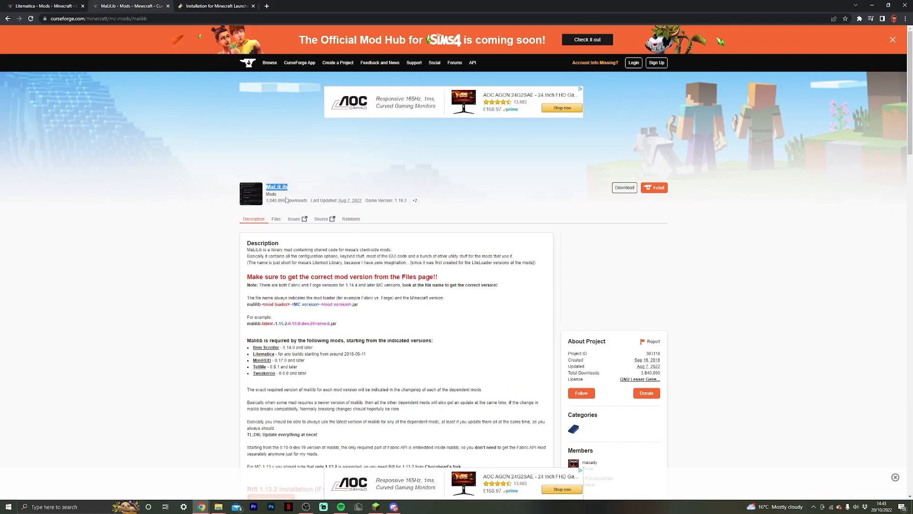
click(216, 6)
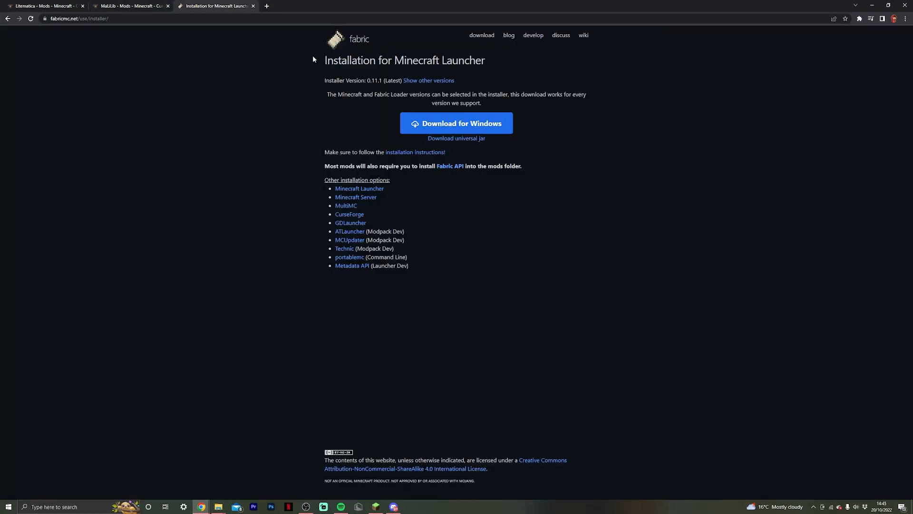
mouse_move(469, 70)
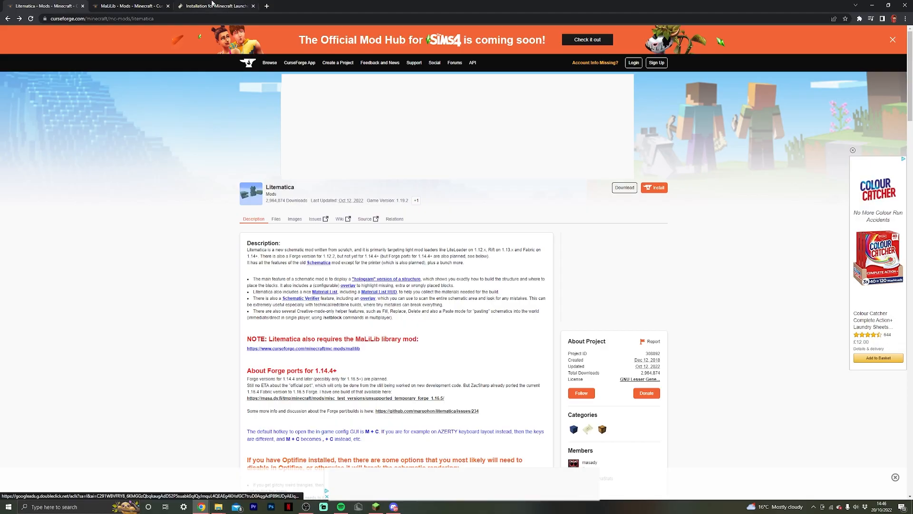
click(216, 5)
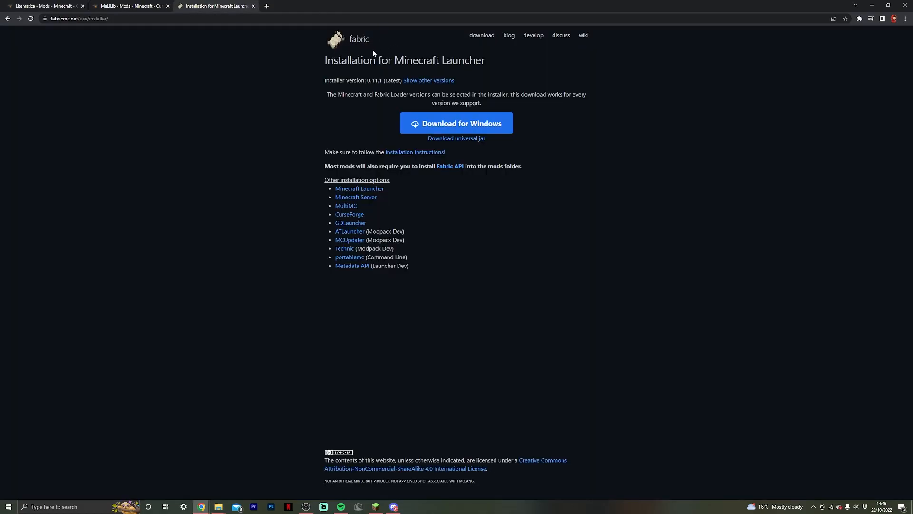
mouse_move(456, 122)
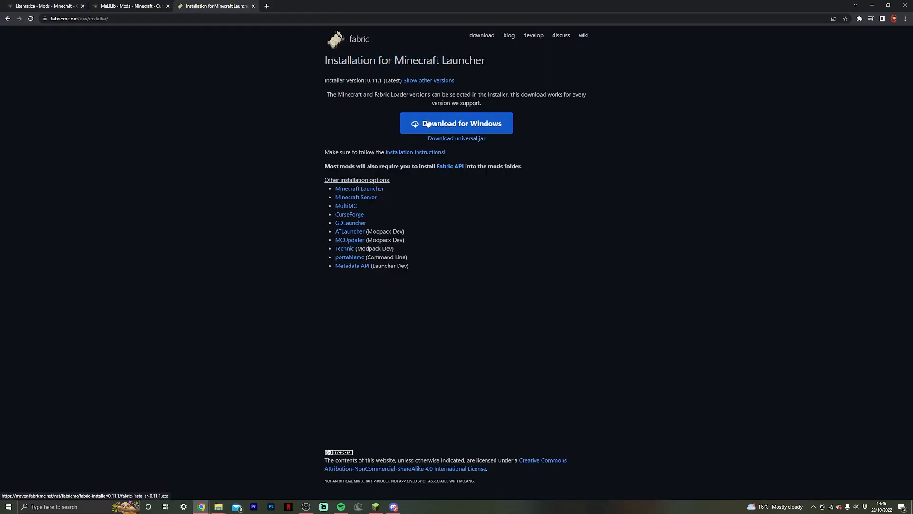
click(456, 123)
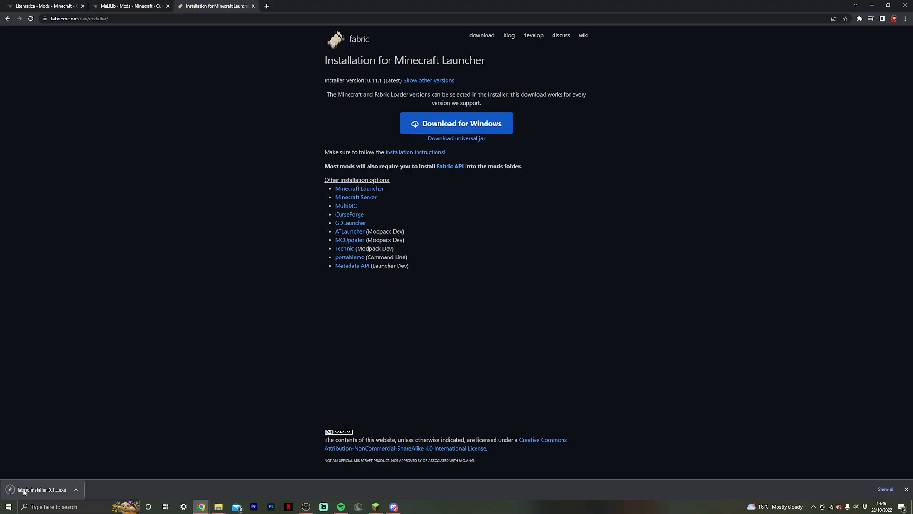
click(40, 490)
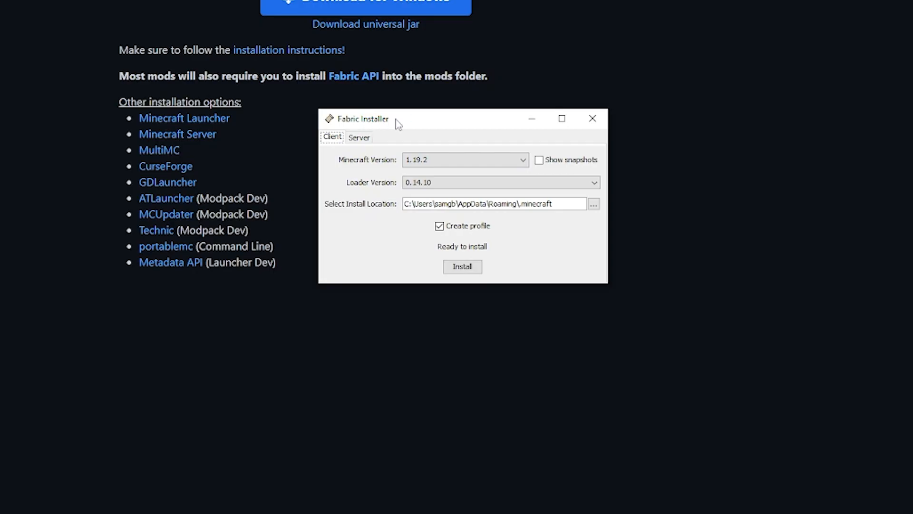
- Select Minecraft 1.19.2 in the Fabric installer and install loader 0.14.10 with a profile
click(521, 160)
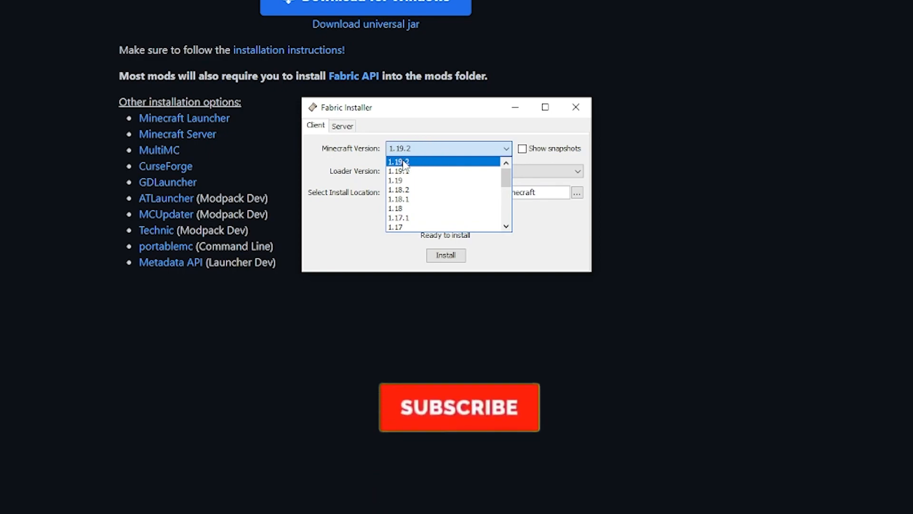
click(459, 407)
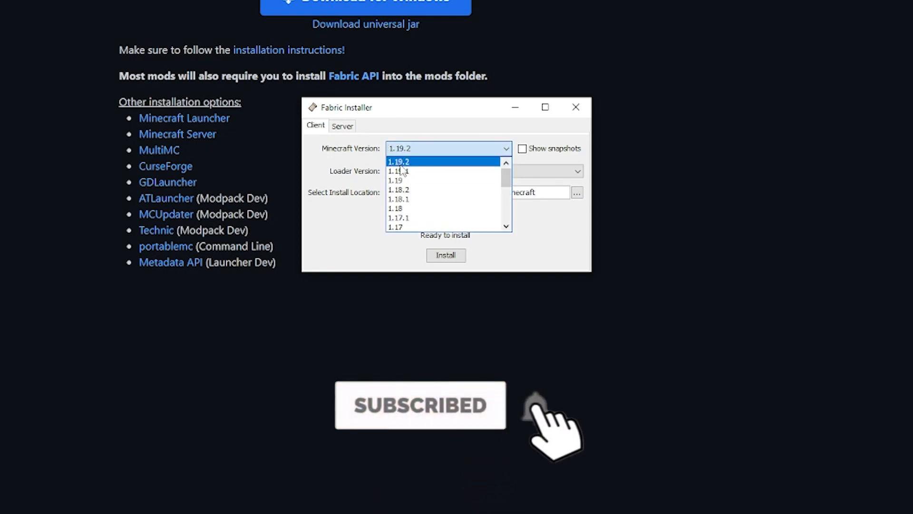
mouse_move(427, 220)
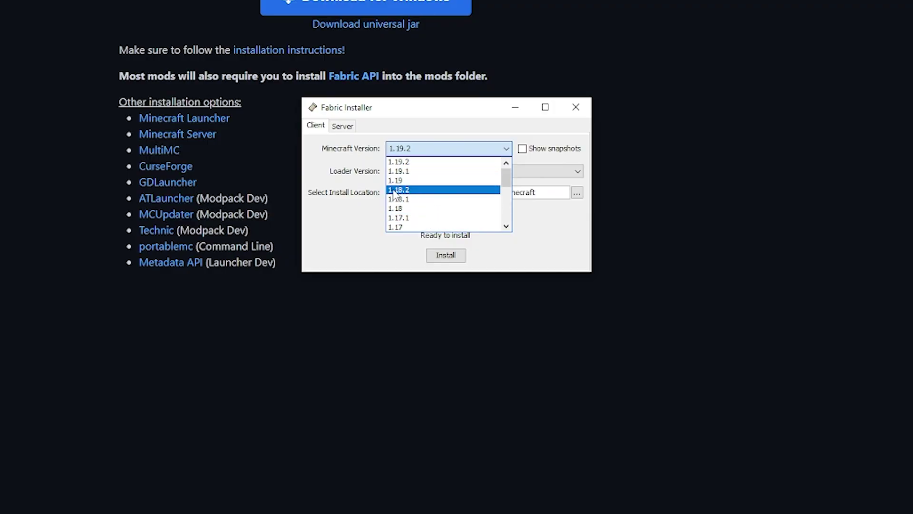
mouse_move(400, 197)
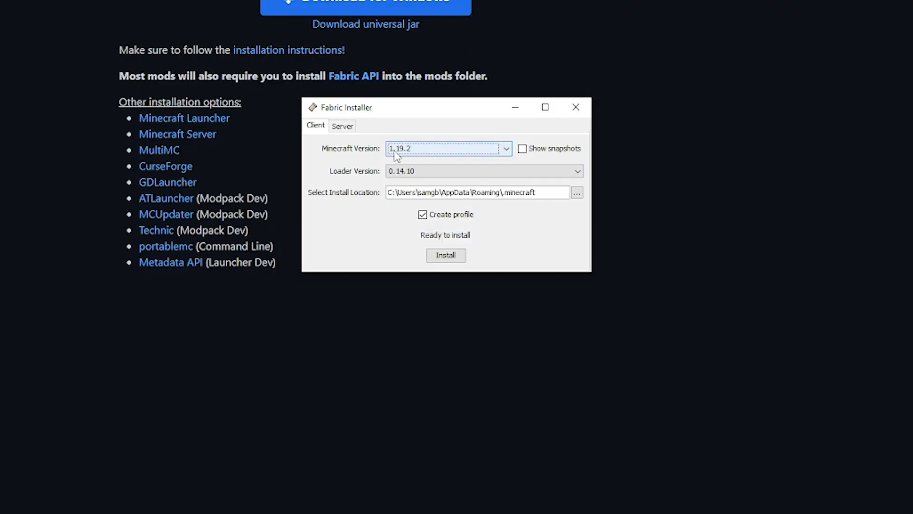
click(505, 147)
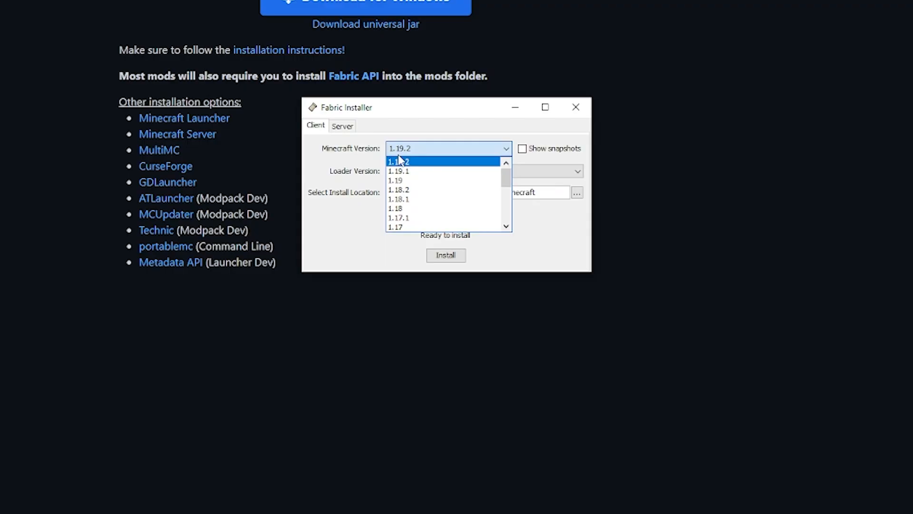
click(400, 161)
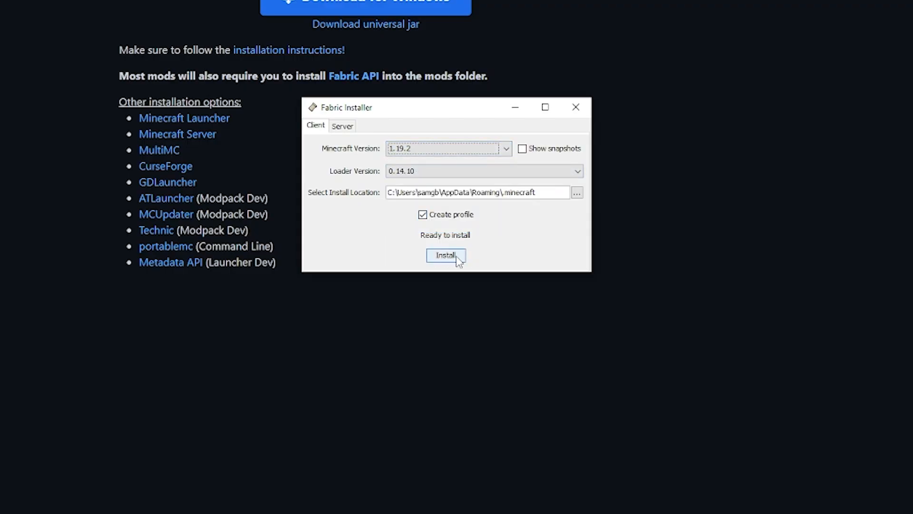
click(576, 106)
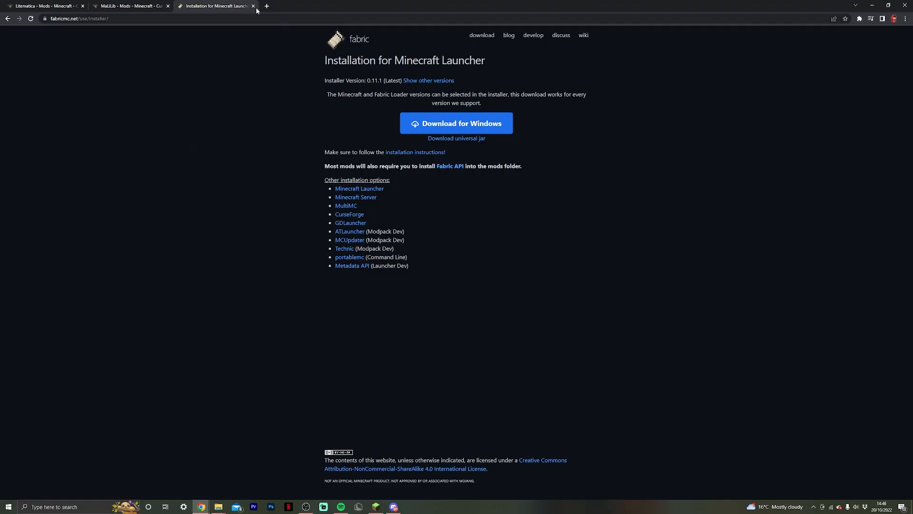
- Close the Fabric tab, download litematica-fabric-1.19.2-0.12.5.jar, and switch to the MaLiLib page
click(252, 6)
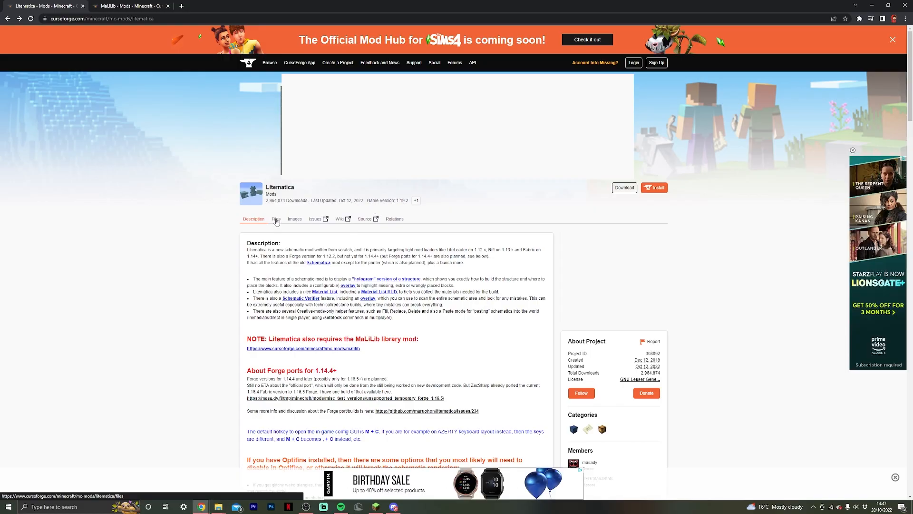
click(276, 219)
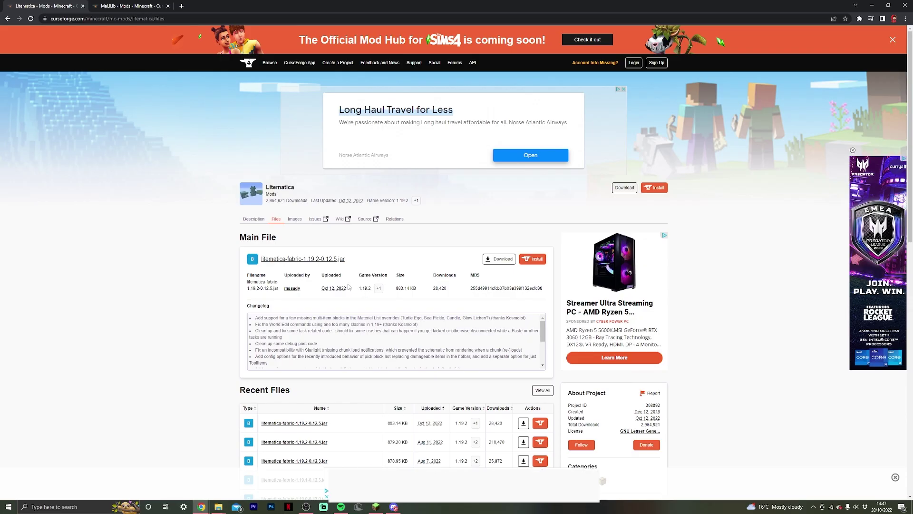
mouse_move(294, 261)
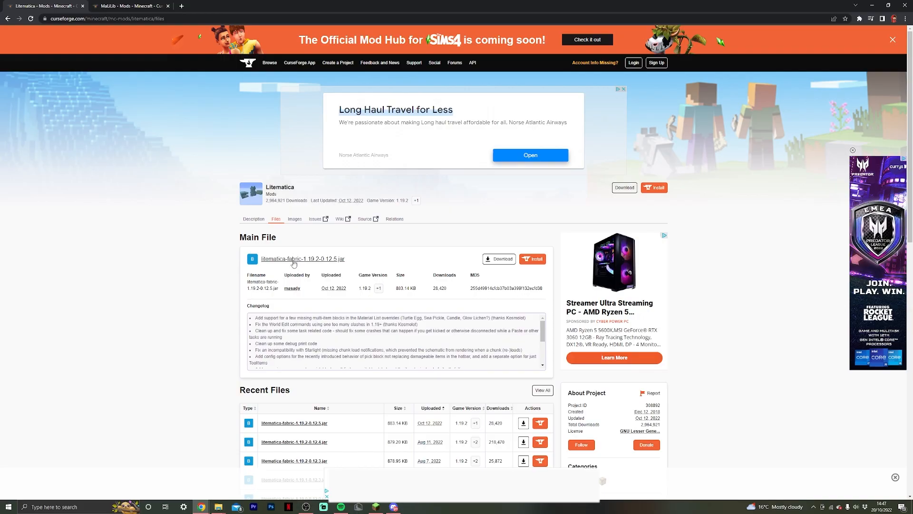
mouse_move(447, 268)
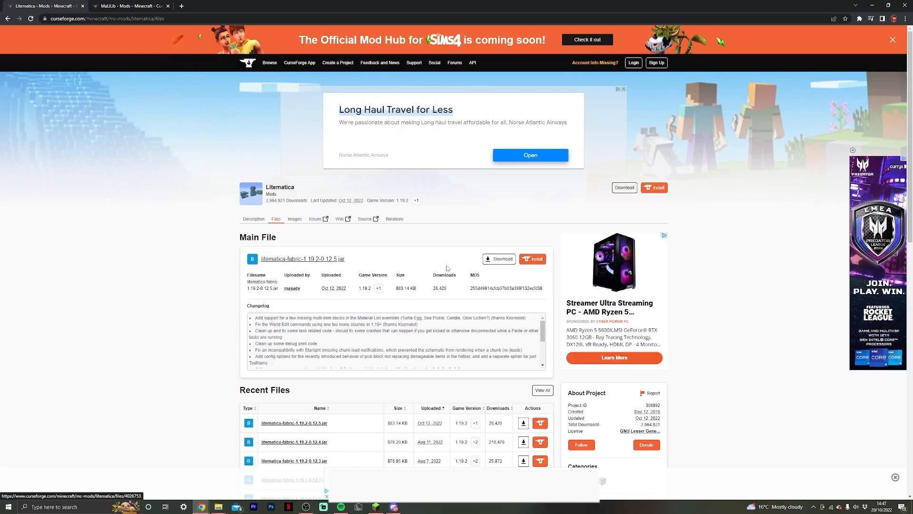
click(498, 258)
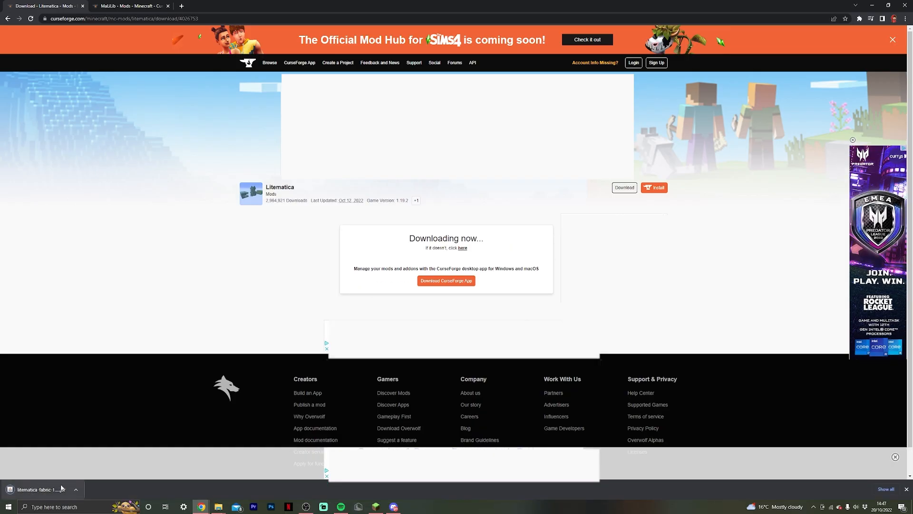
click(128, 6)
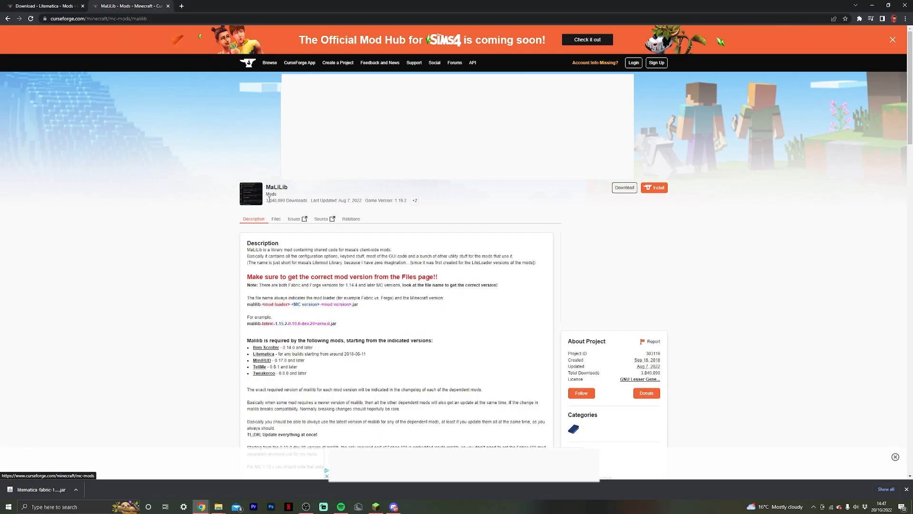
- Download malilib-fabric-1.19.2-0.13.0.jar from MaLiLib's Files list
click(276, 219)
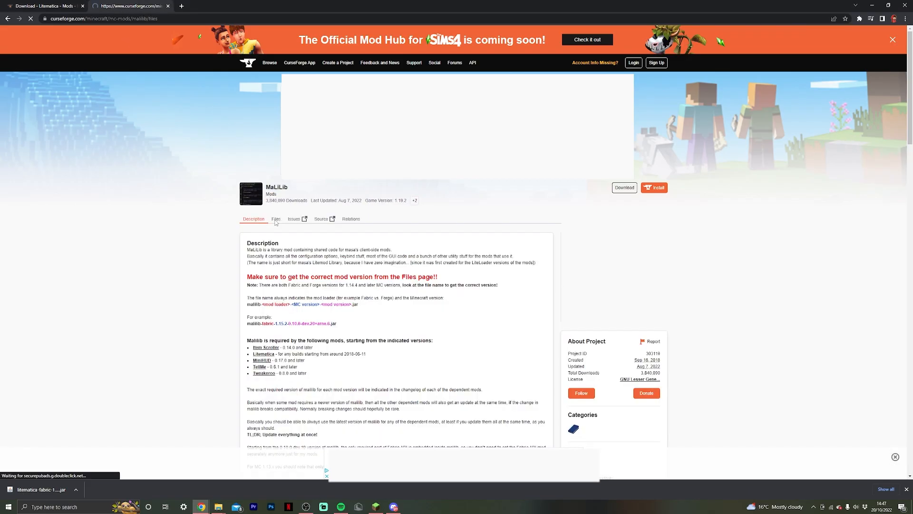
click(275, 218)
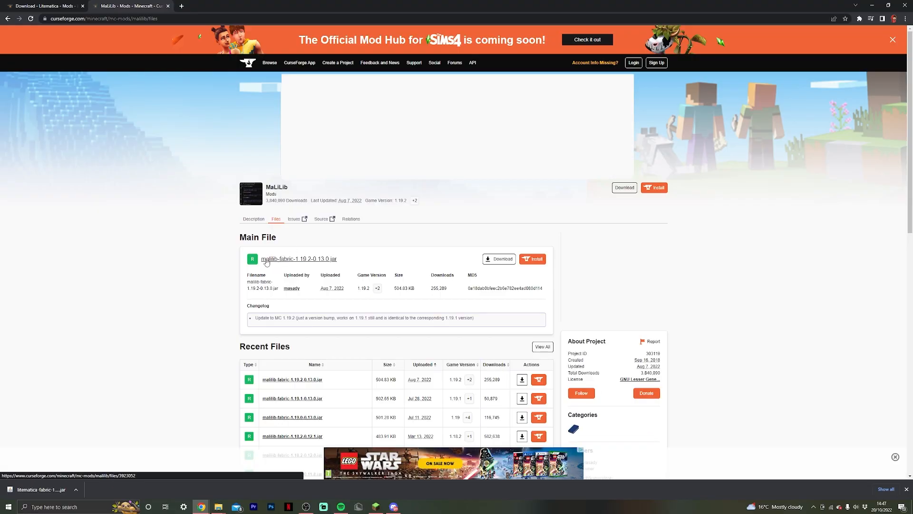
click(298, 259)
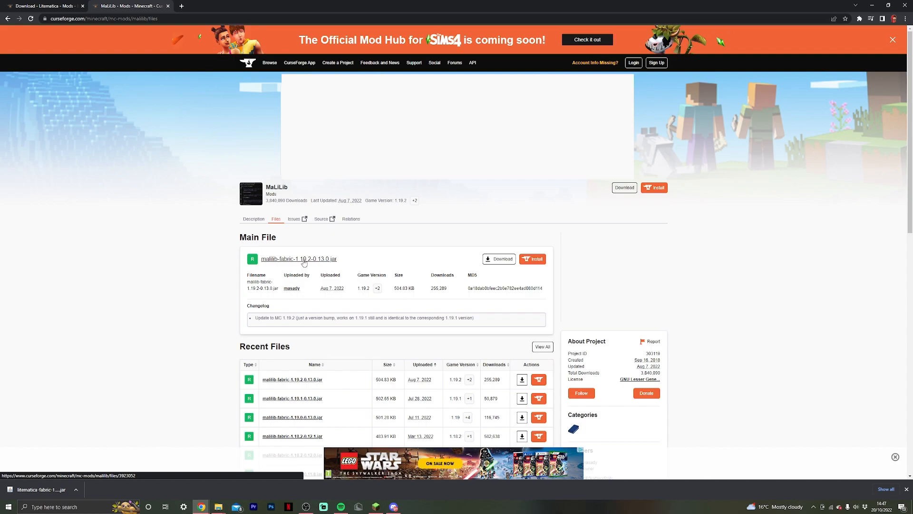
mouse_move(302, 263)
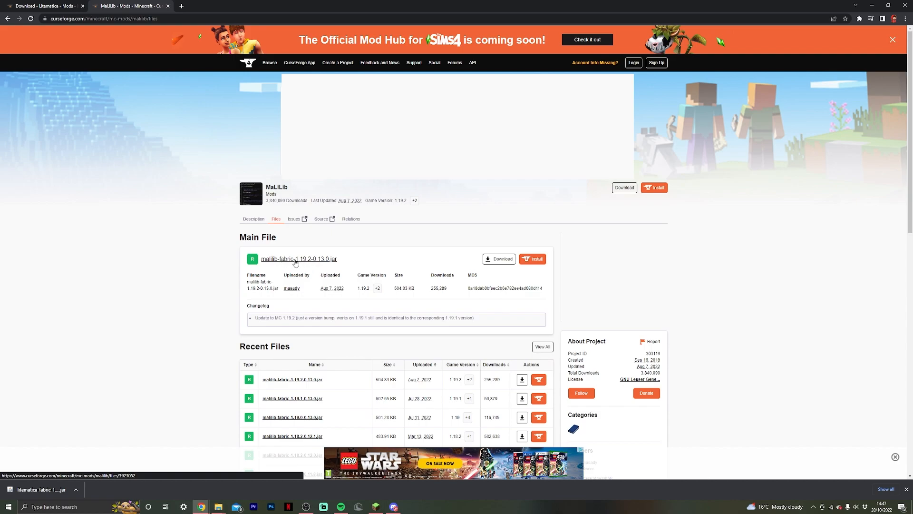
mouse_move(325, 266)
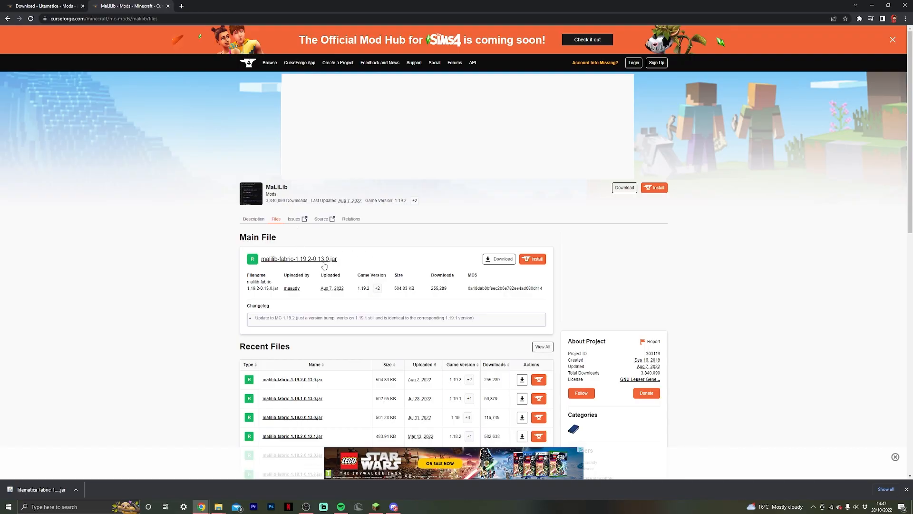
scroll(down, 3)
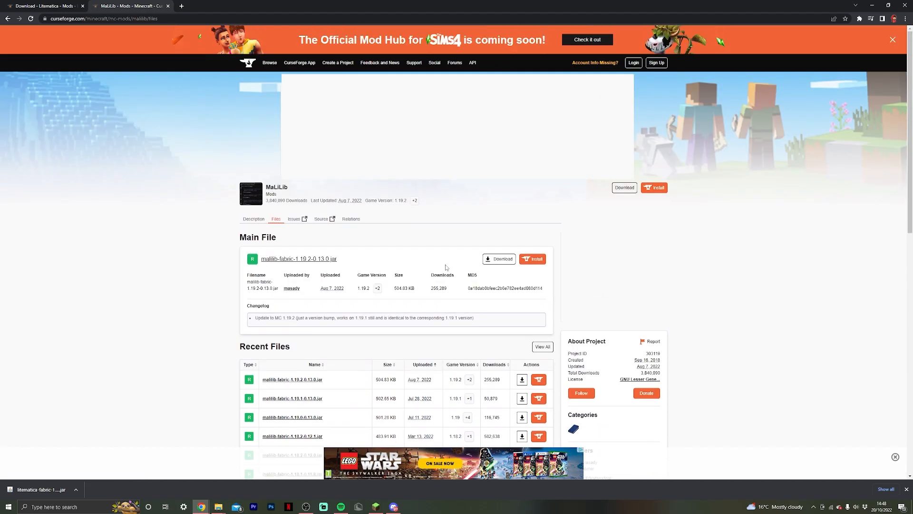
mouse_move(499, 258)
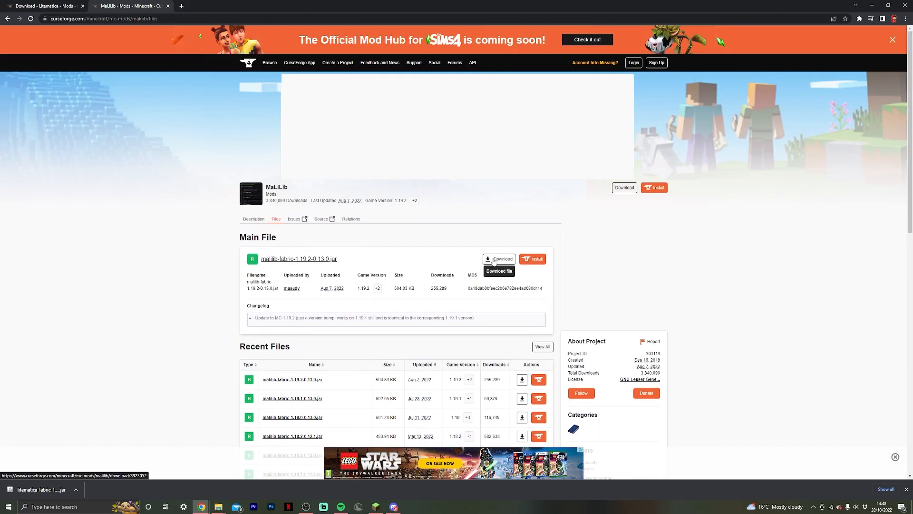
click(499, 259)
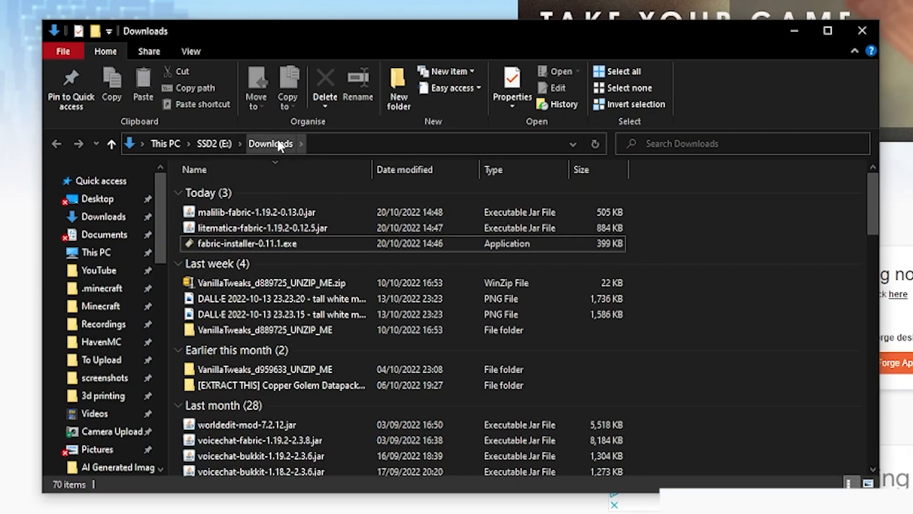
mouse_move(612, 238)
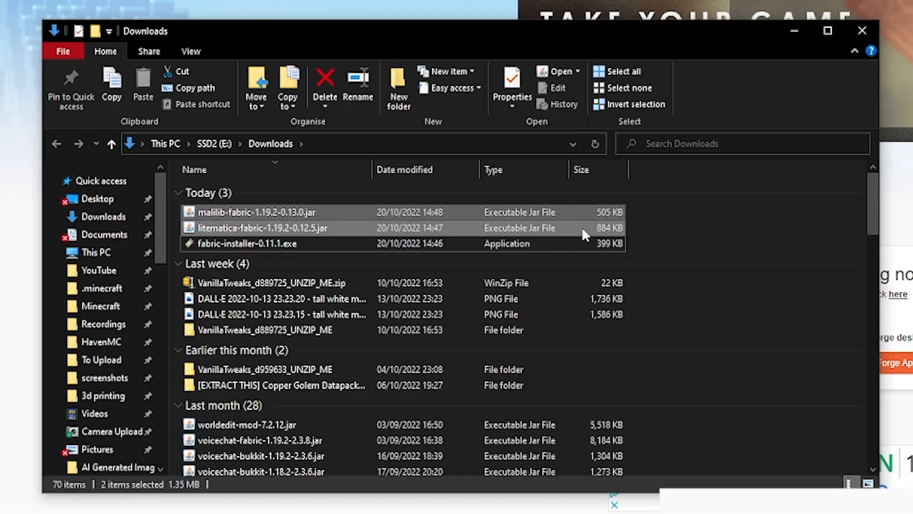
mouse_move(268, 248)
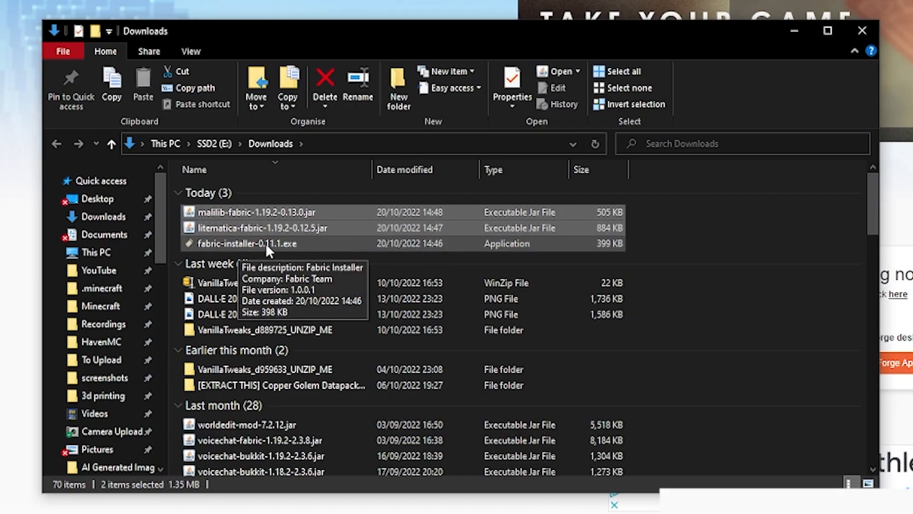
mouse_move(301, 246)
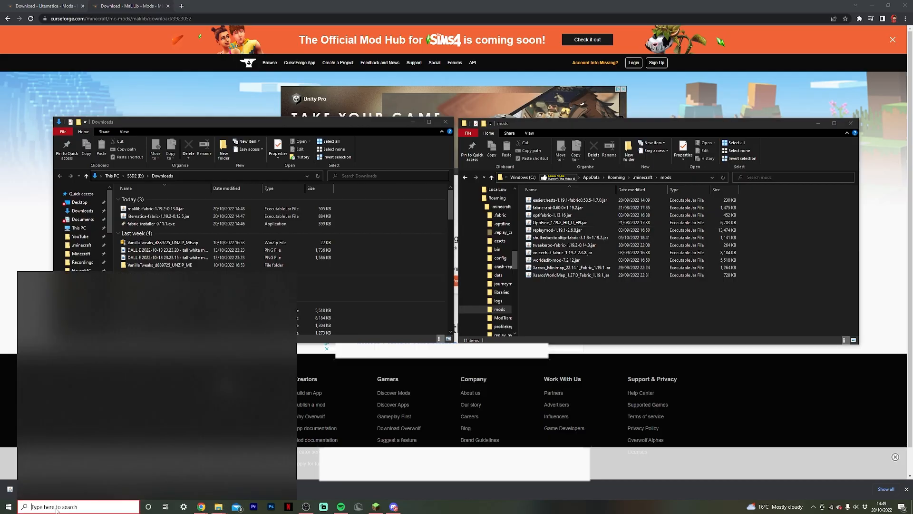
- Go through %appdata% and .minecraft into the mods folder
text(%)
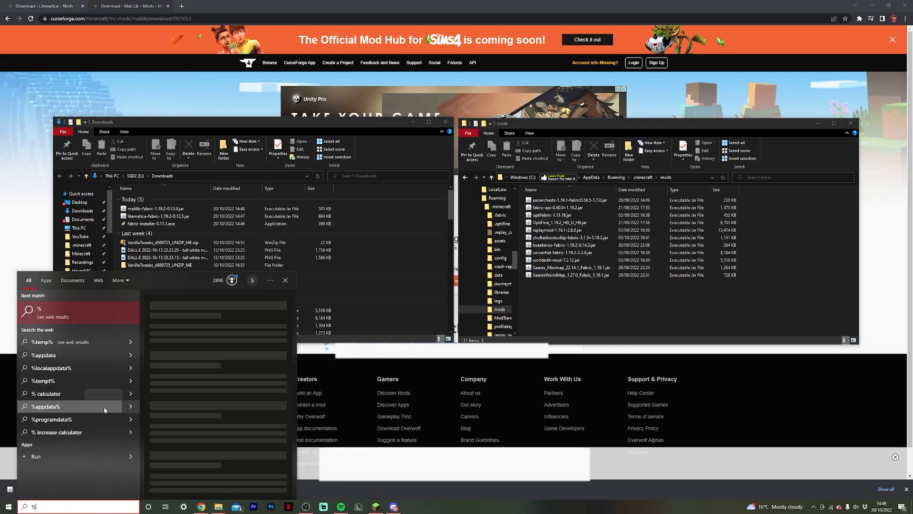
text(appdata%)
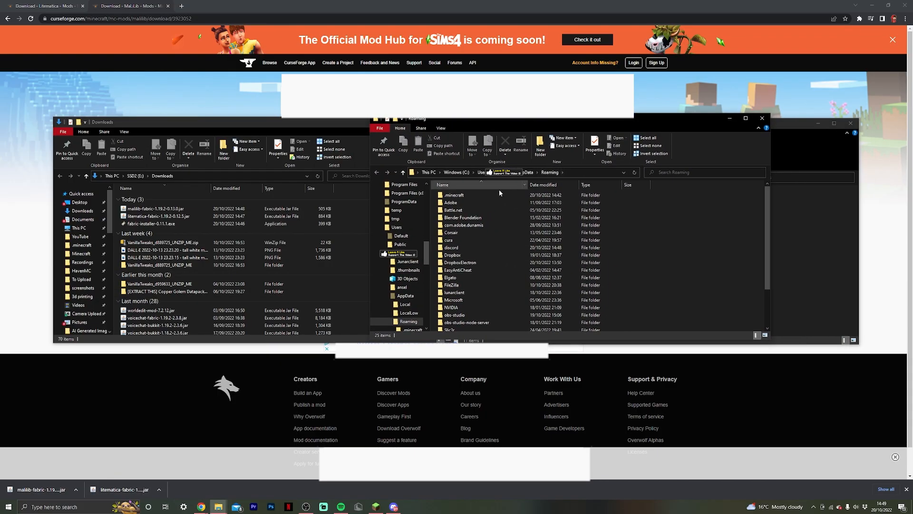
mouse_move(454, 194)
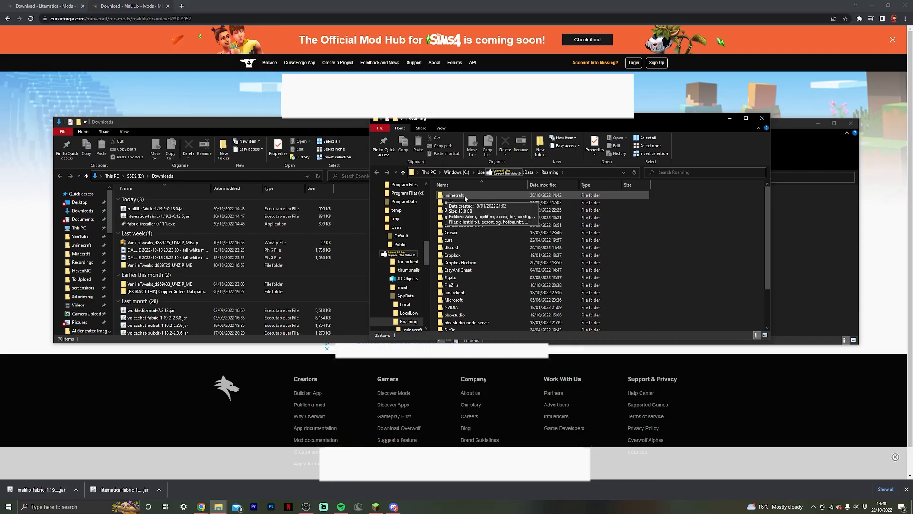
double_click(454, 194)
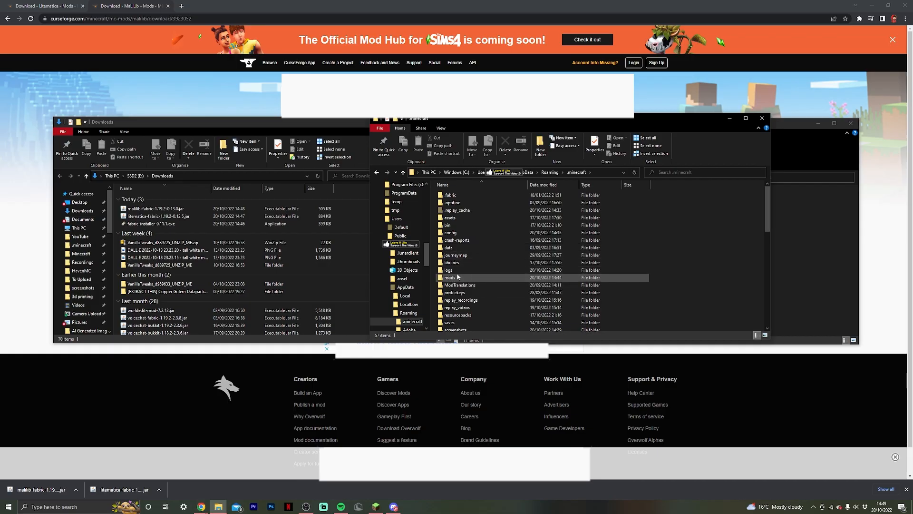
mouse_move(451, 278)
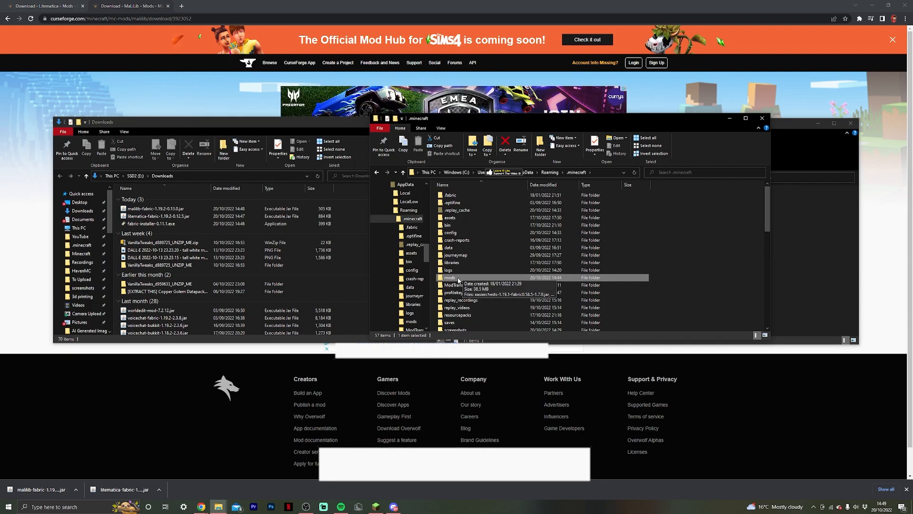
double_click(450, 278)
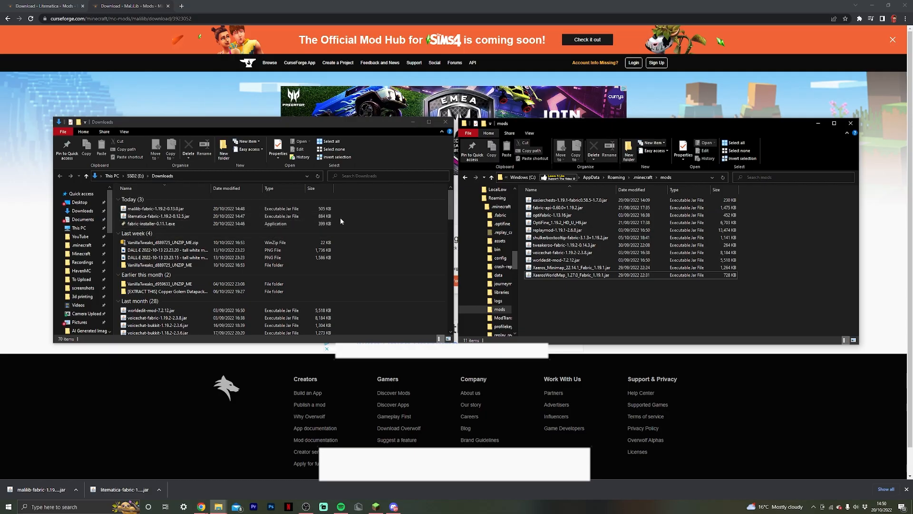
- Select the MaLiLib and Litematica jars in Downloads and drag them into mods
click(158, 216)
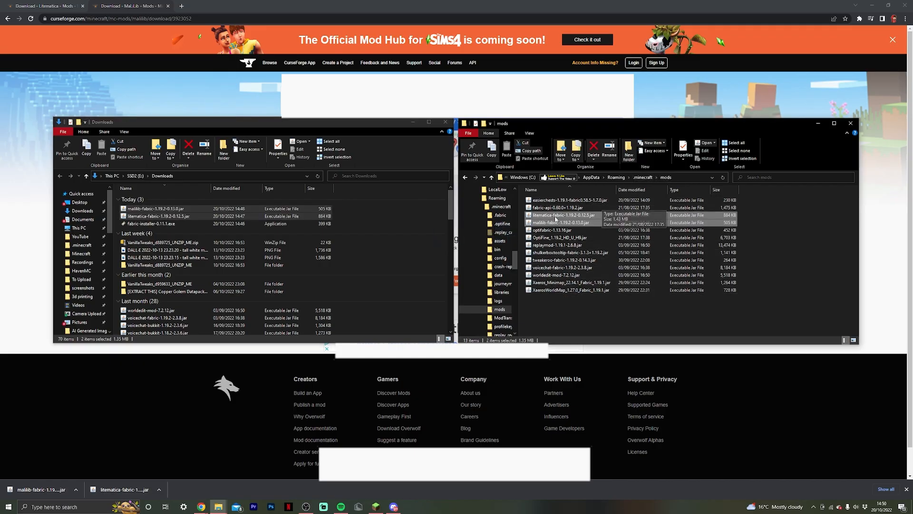
mouse_move(797, 229)
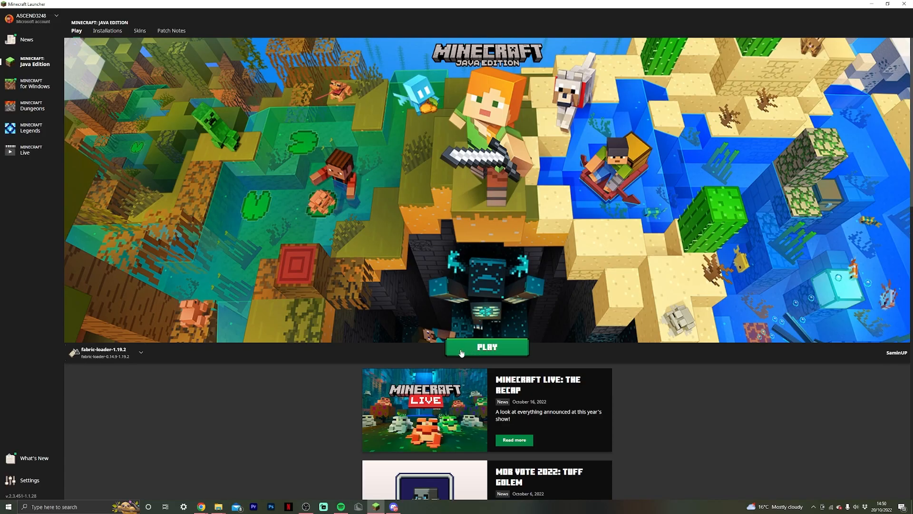
mouse_move(107, 352)
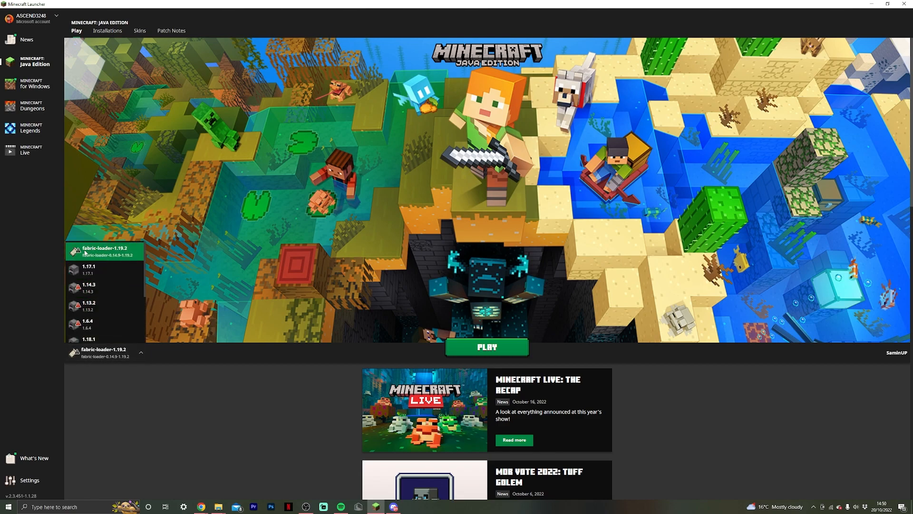
mouse_move(121, 255)
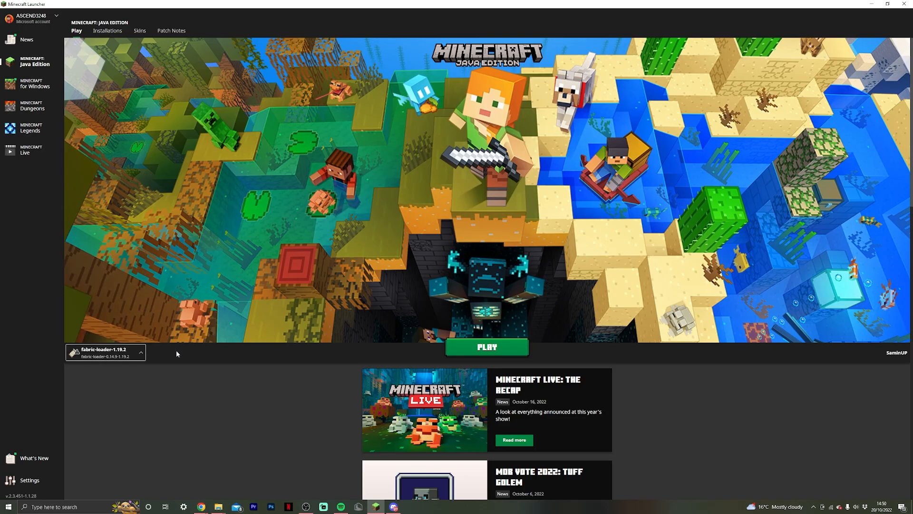
- Show the launcher's Installations tab listing fabric-loader-1.19.2
click(107, 31)
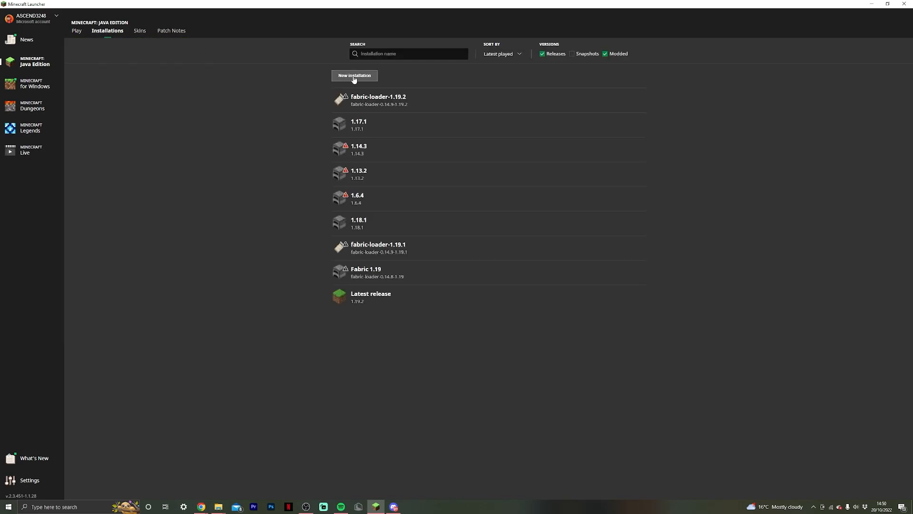
- Create a new installation on release fabric-loader-0.14.9-1.19.2, then return to Play
click(354, 75)
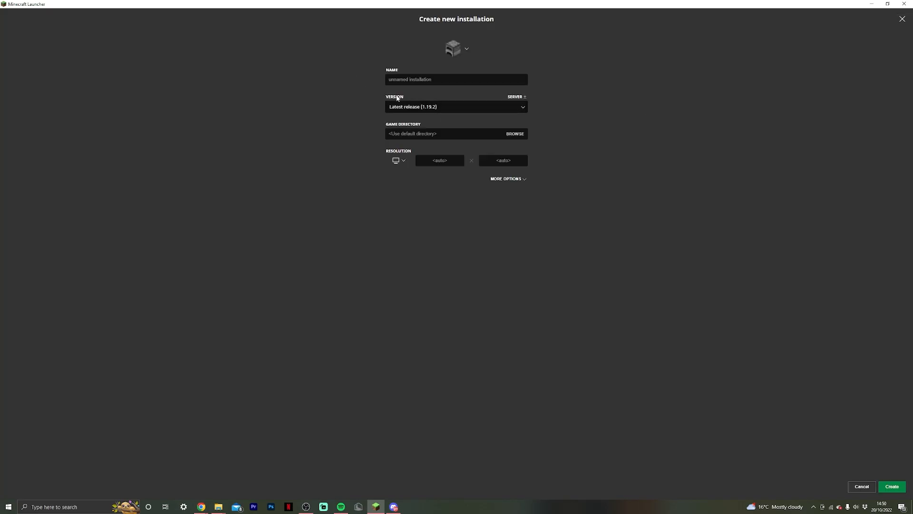
click(456, 106)
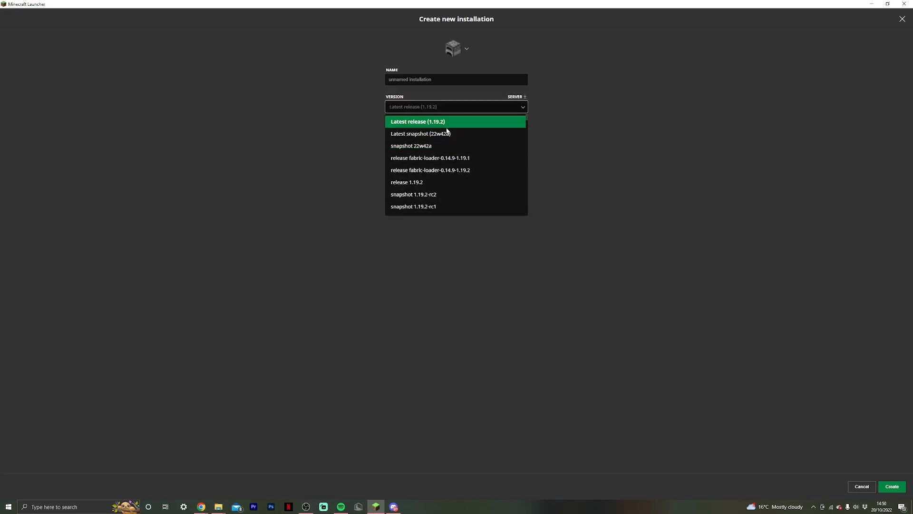
mouse_move(430, 169)
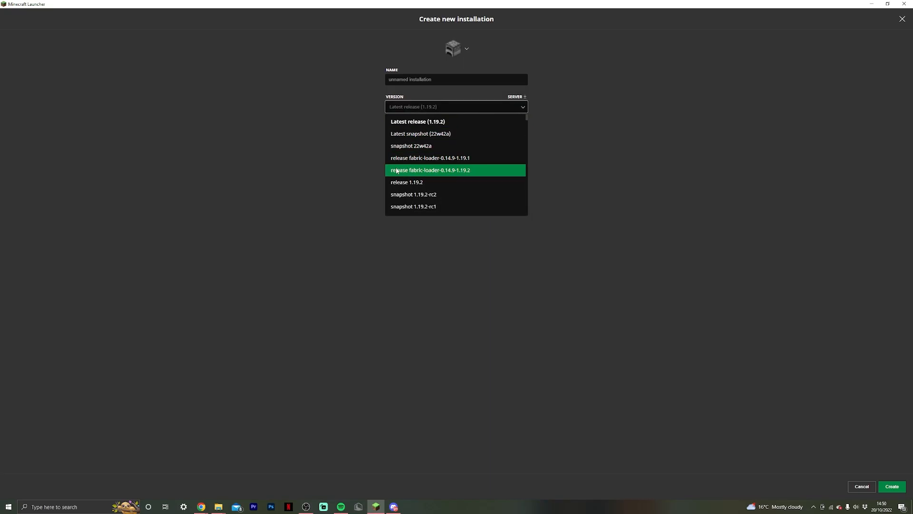
mouse_move(460, 171)
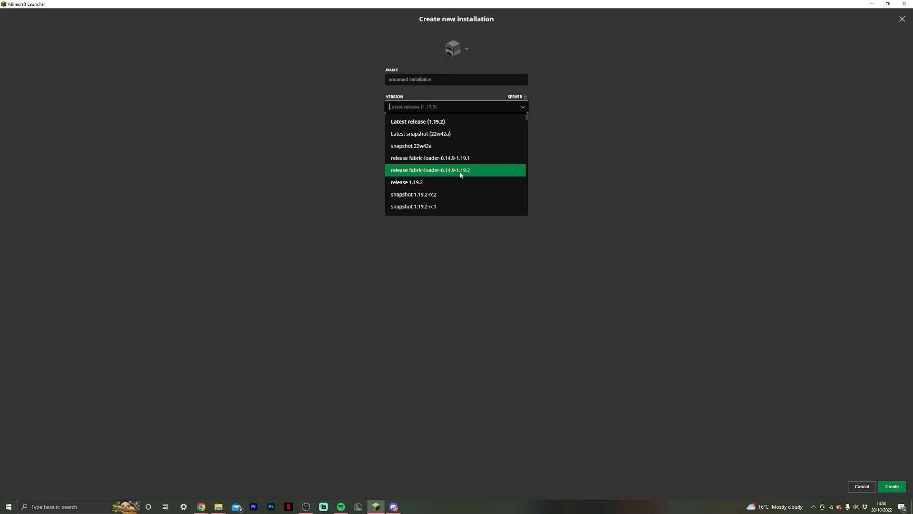
click(430, 169)
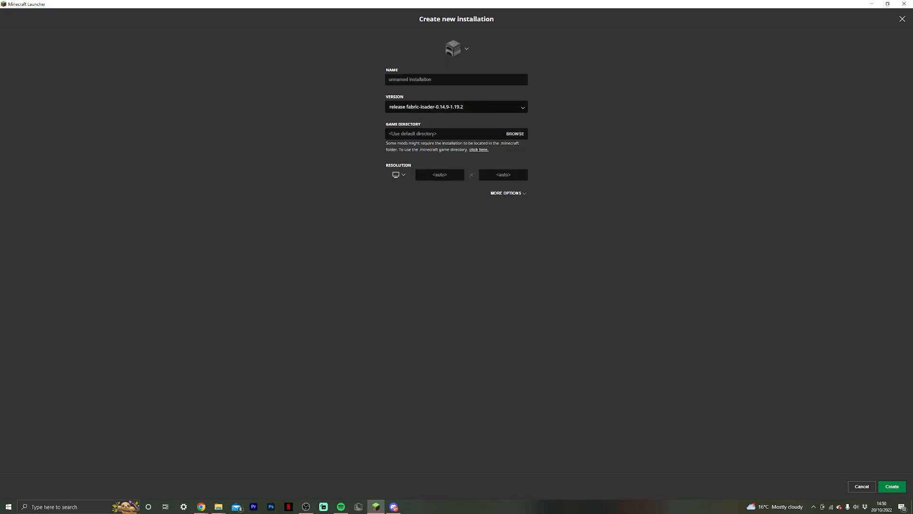
click(456, 80)
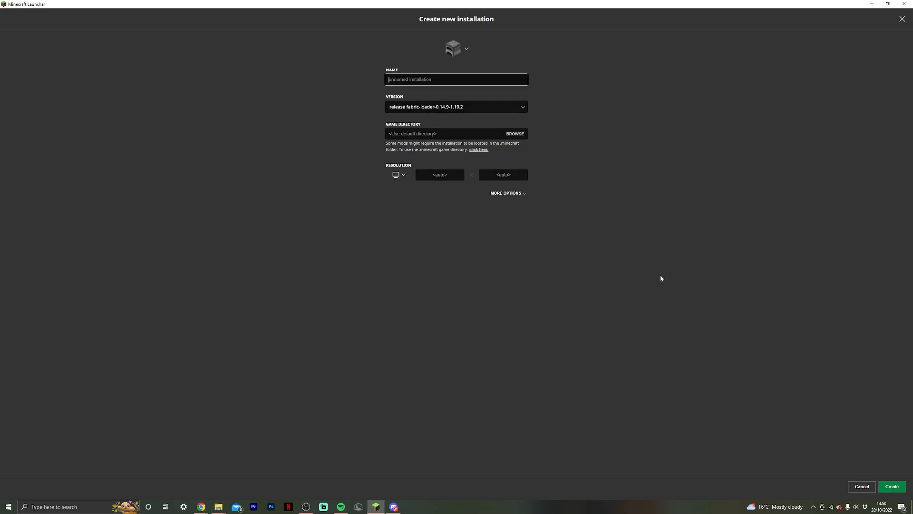
mouse_move(410, 33)
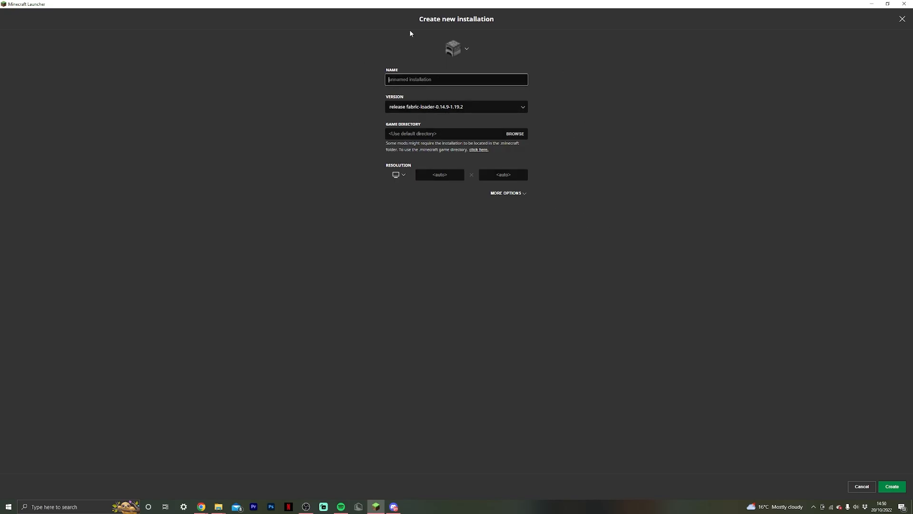
click(890, 486)
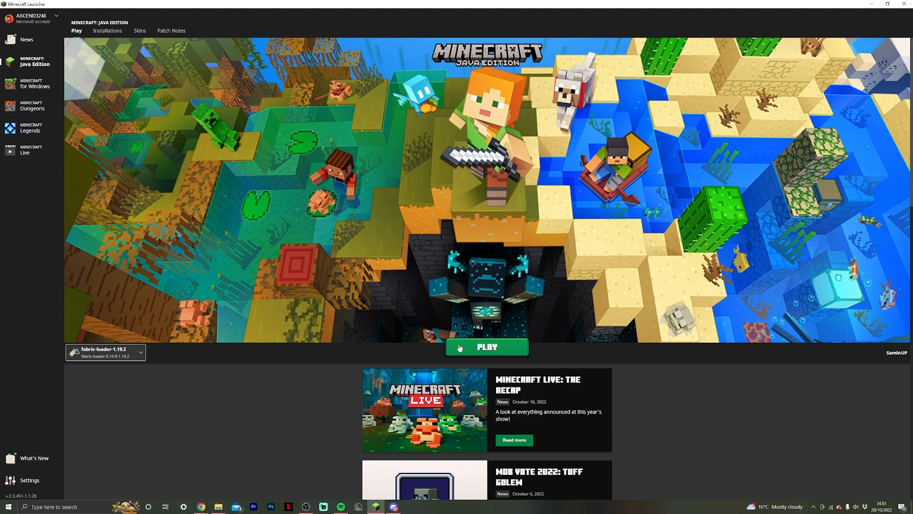
- Press PLAY with the fabric-loader-1.19.2 profile selected
click(486, 347)
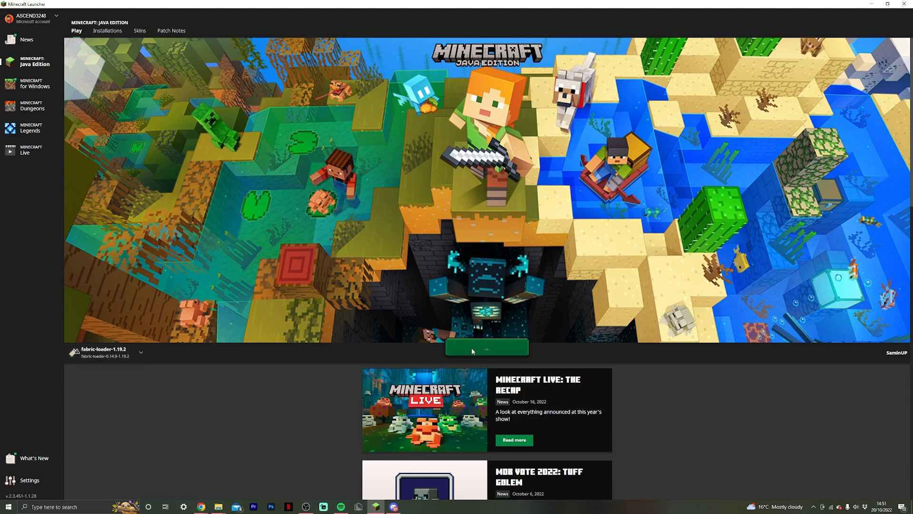
click(486, 347)
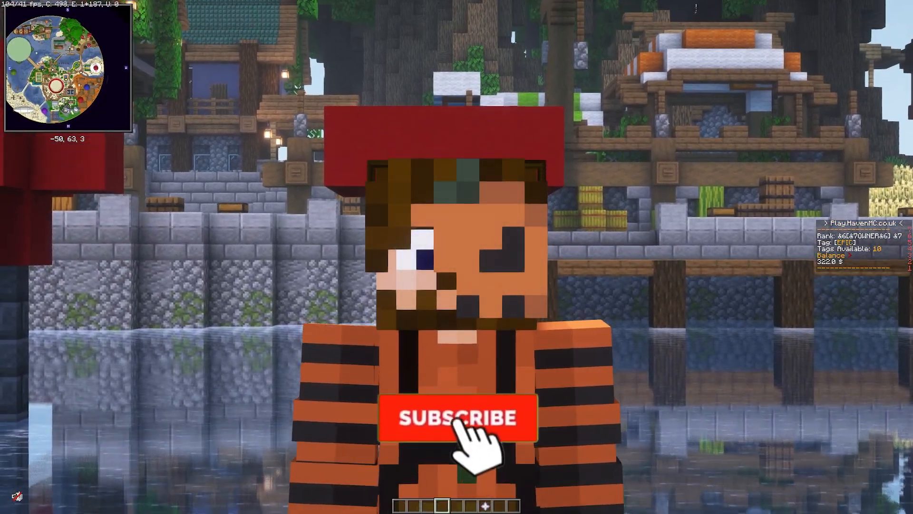
click(457, 418)
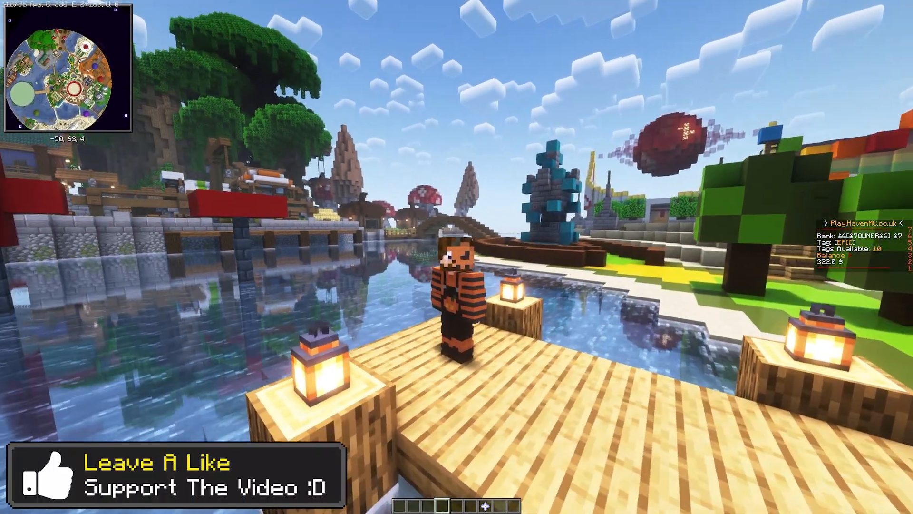
mouse_move(457, 257)
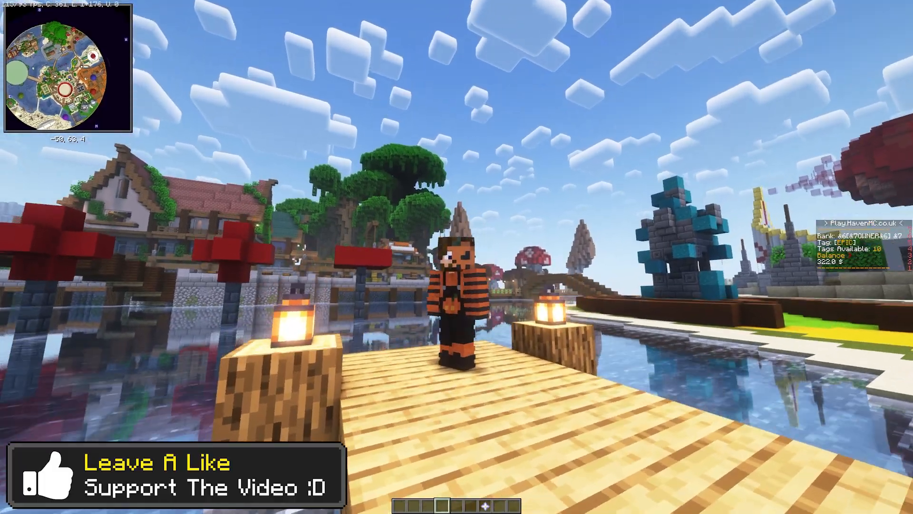
mouse_move(456, 256)
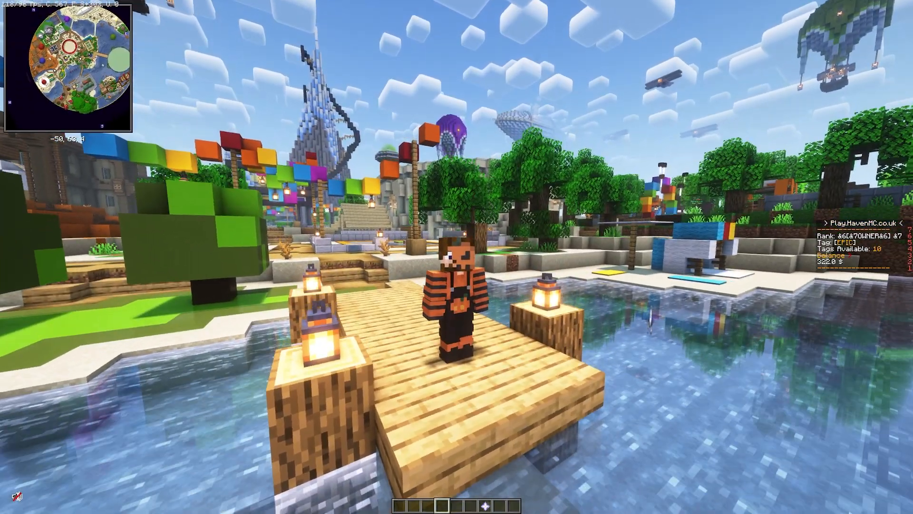